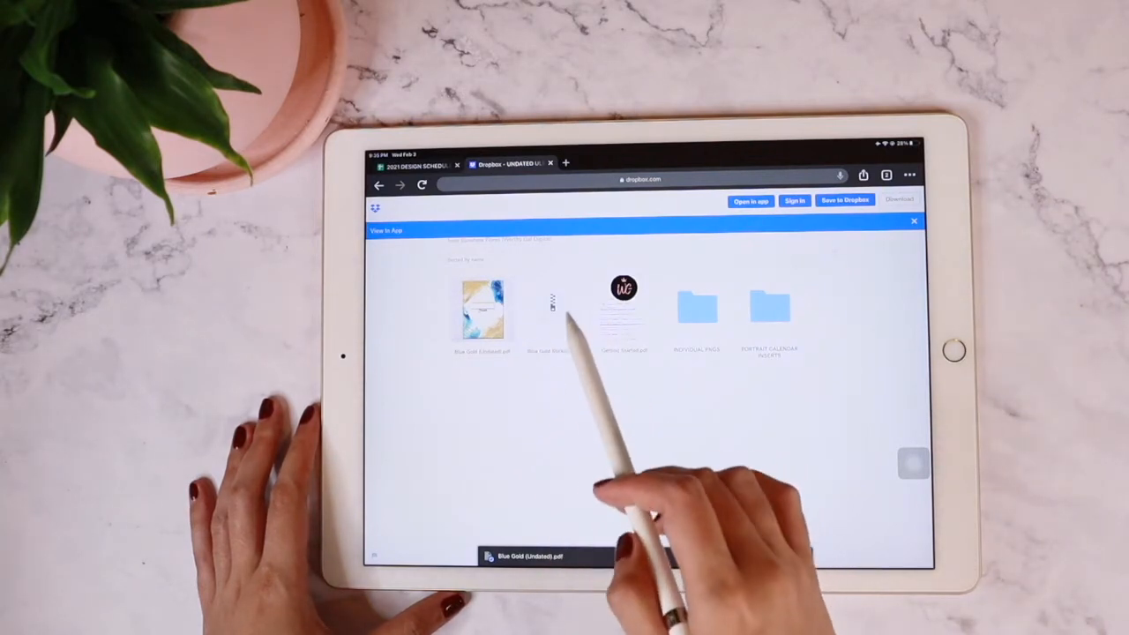
Download Blue Gold Stickers.zip from Dropbox and open it in GoodNotes.
left_click(547, 309)
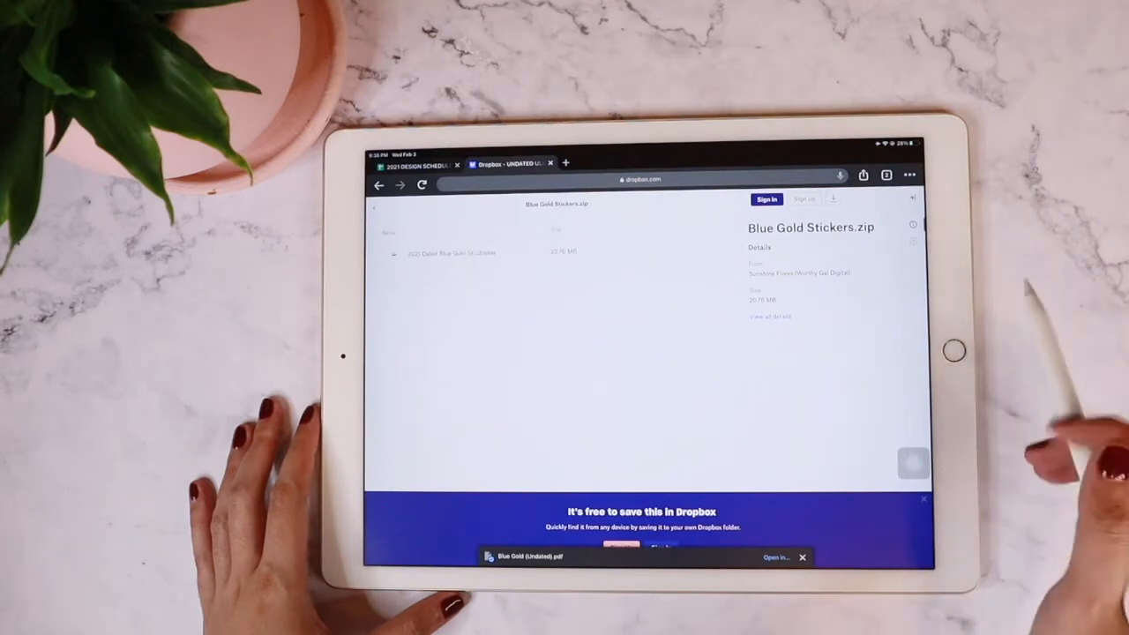
left_click(833, 198)
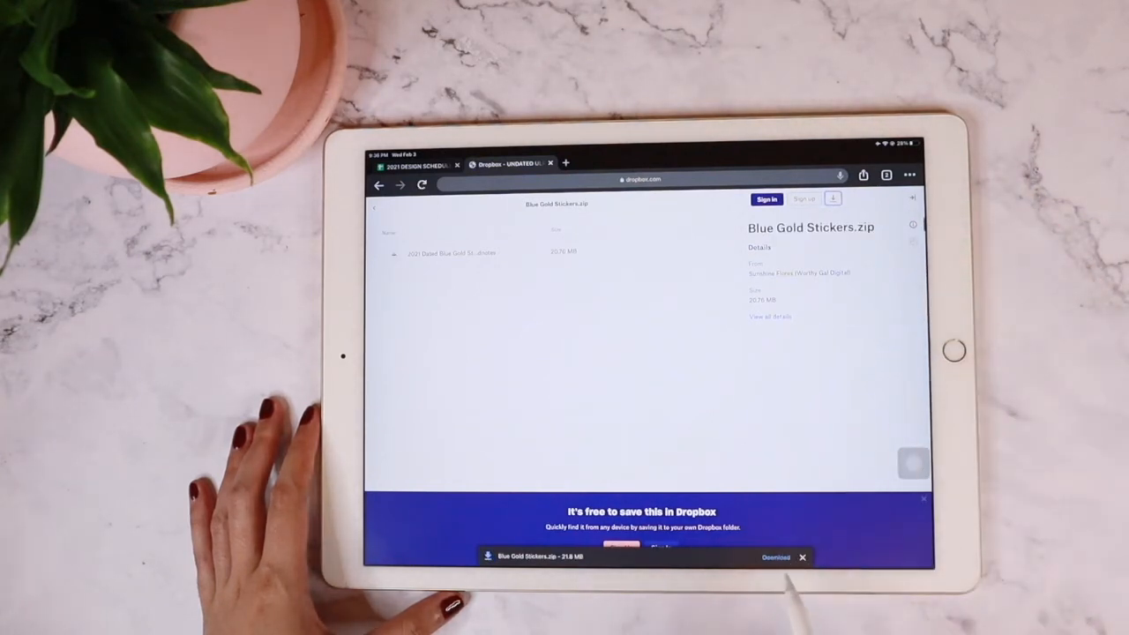
left_click(775, 556)
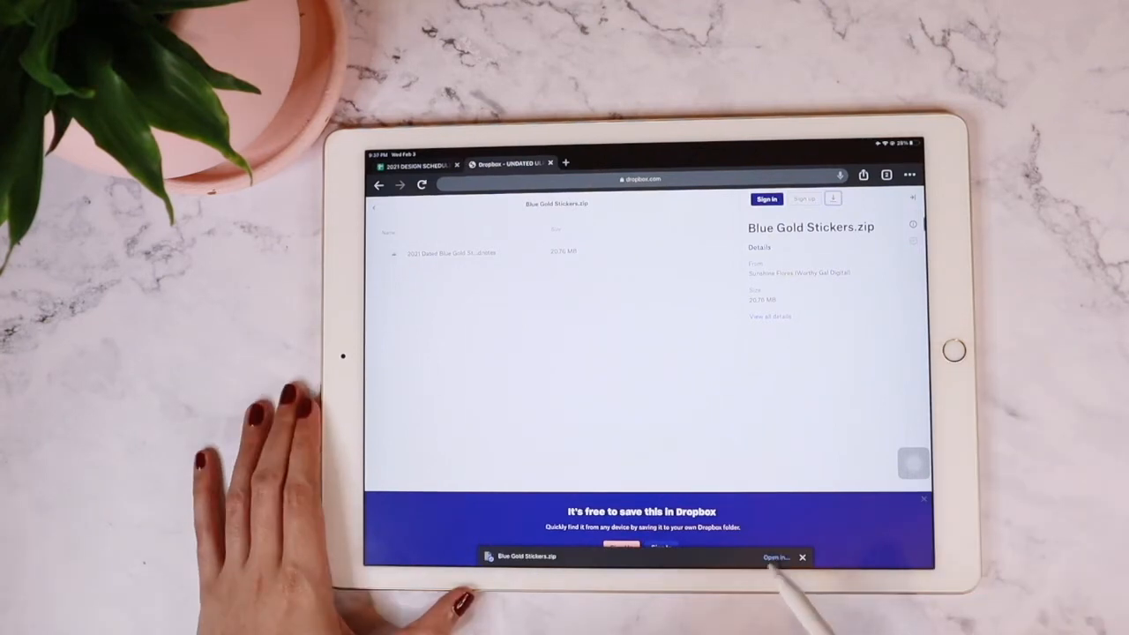
left_click(777, 557)
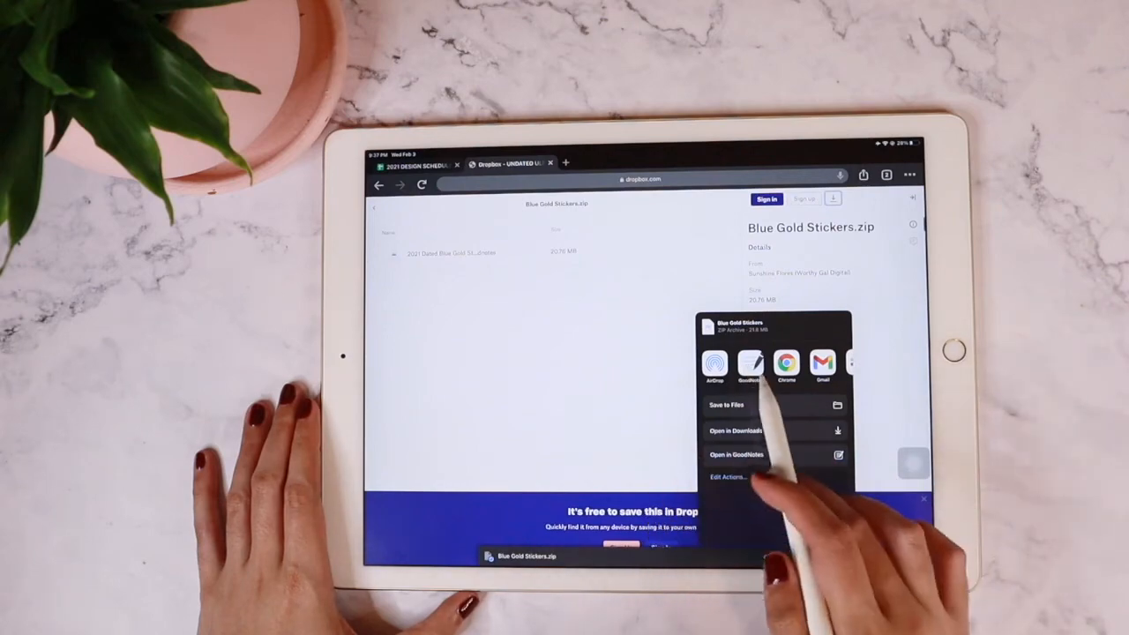
left_click(736, 454)
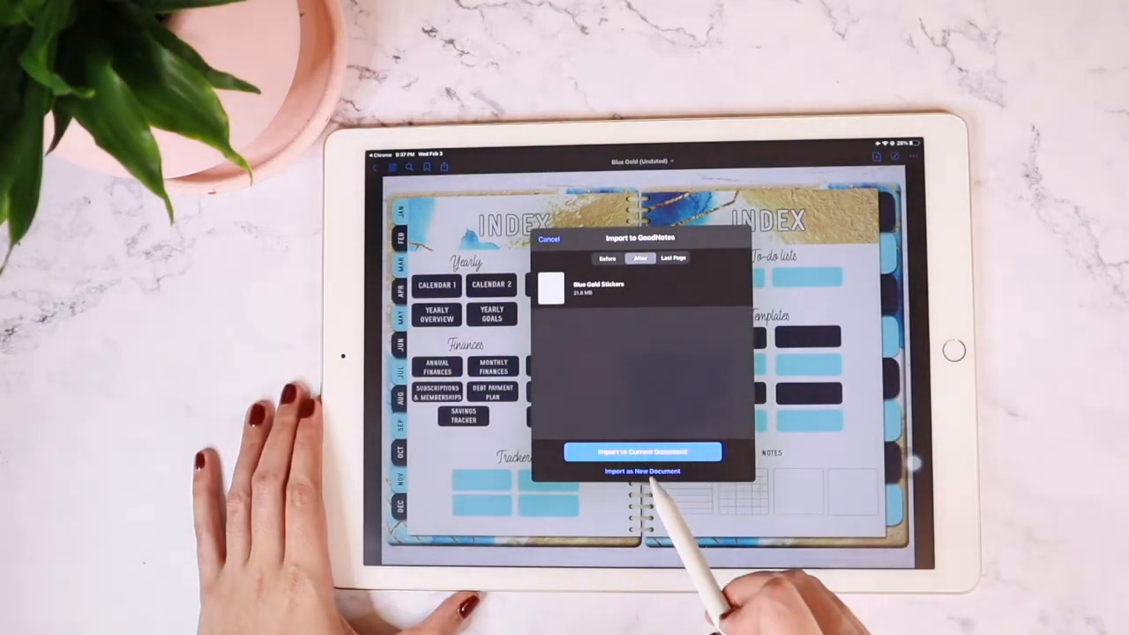
Import the zip as the new document '2021 Dated Blue Gold Stickers' and return to Documents.
left_click(642, 471)
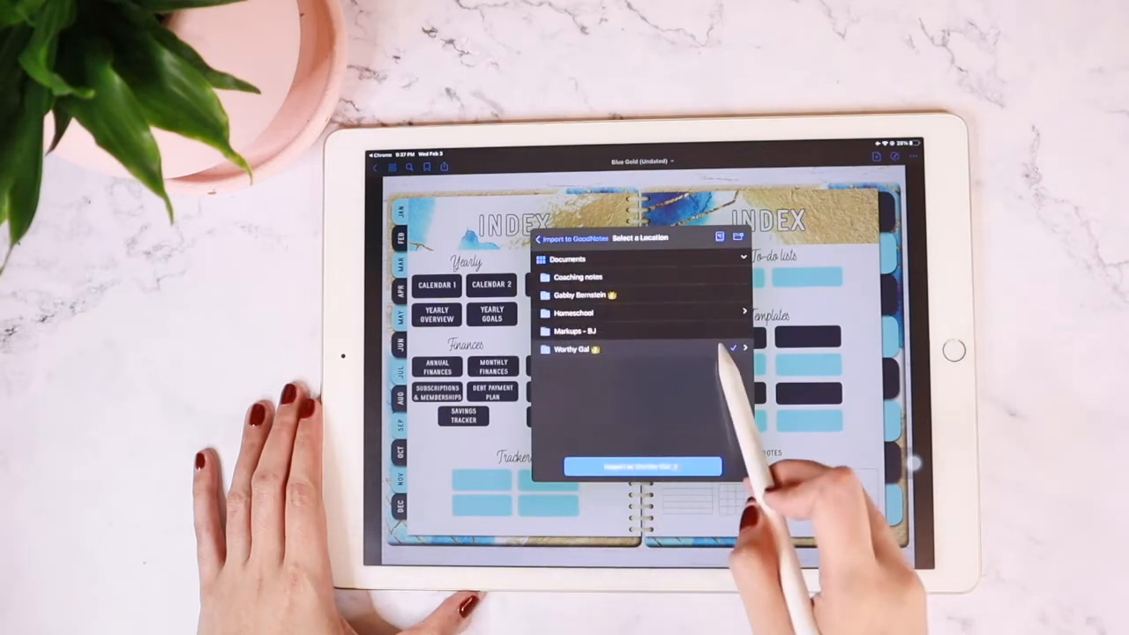
left_click(643, 466)
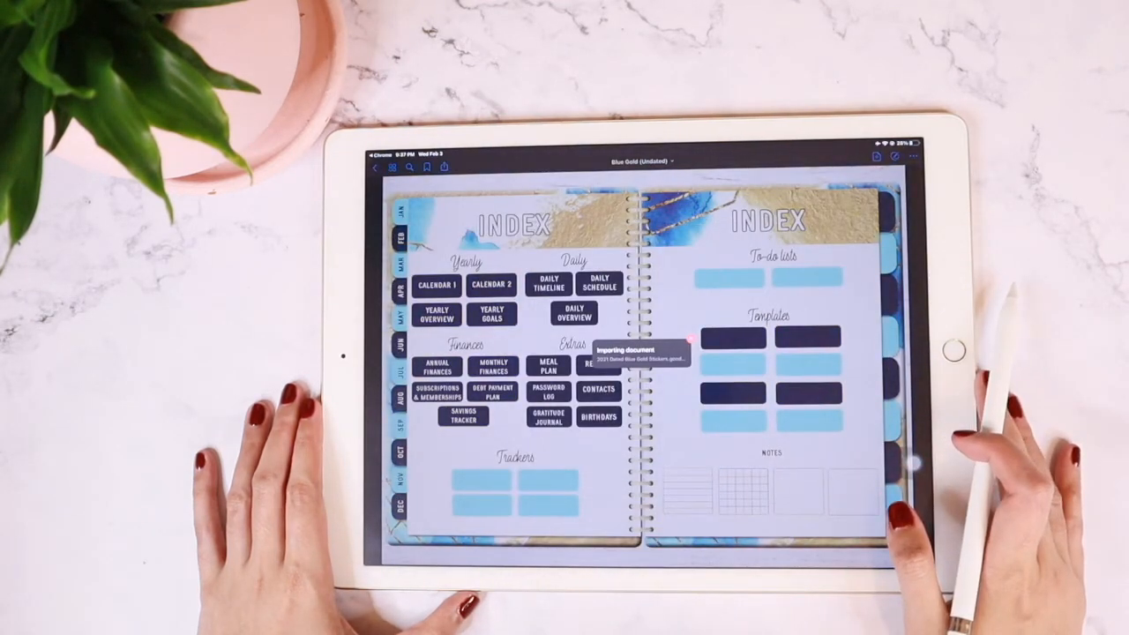
left_click(374, 169)
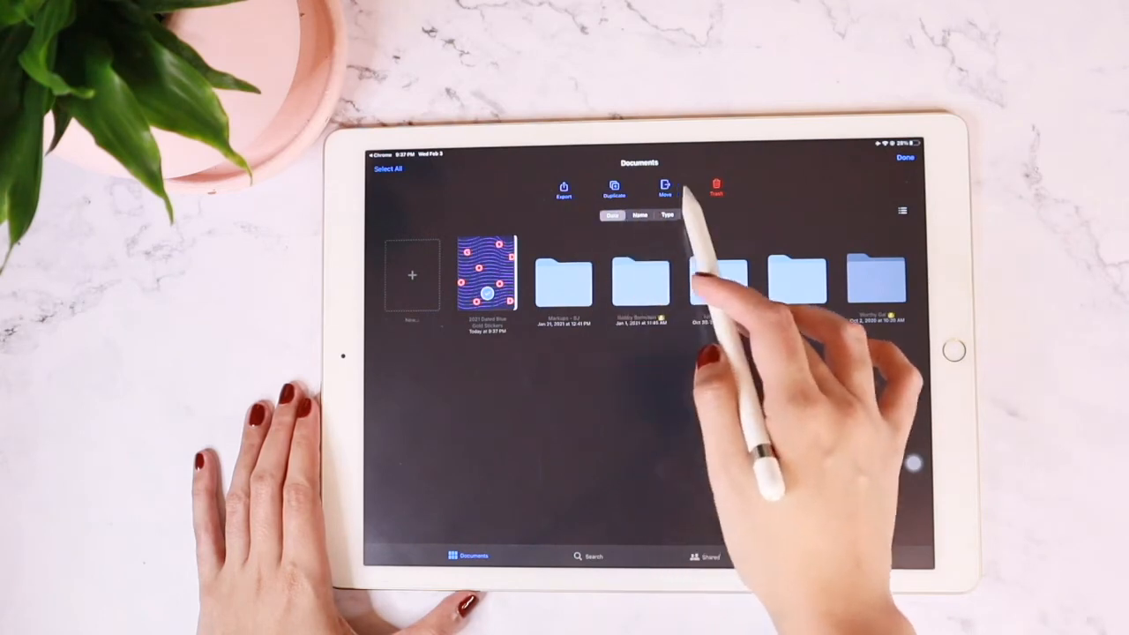
Move '2021 Dated Blue Gold Stickers' into the Worthy Gal folder and open its cover.
left_click(665, 188)
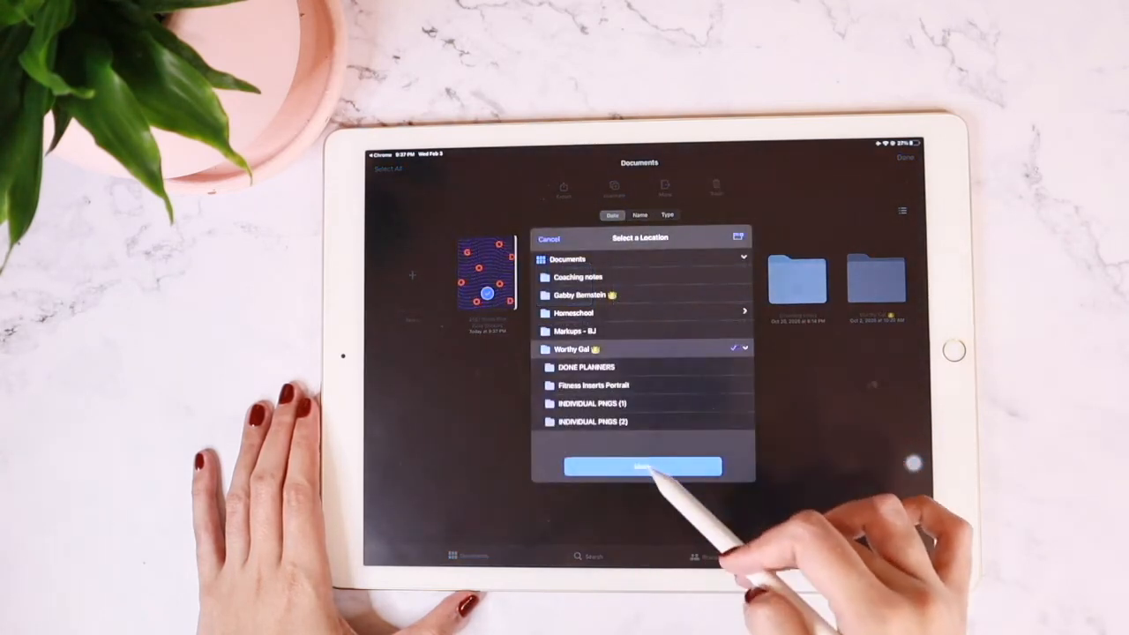
left_click(642, 467)
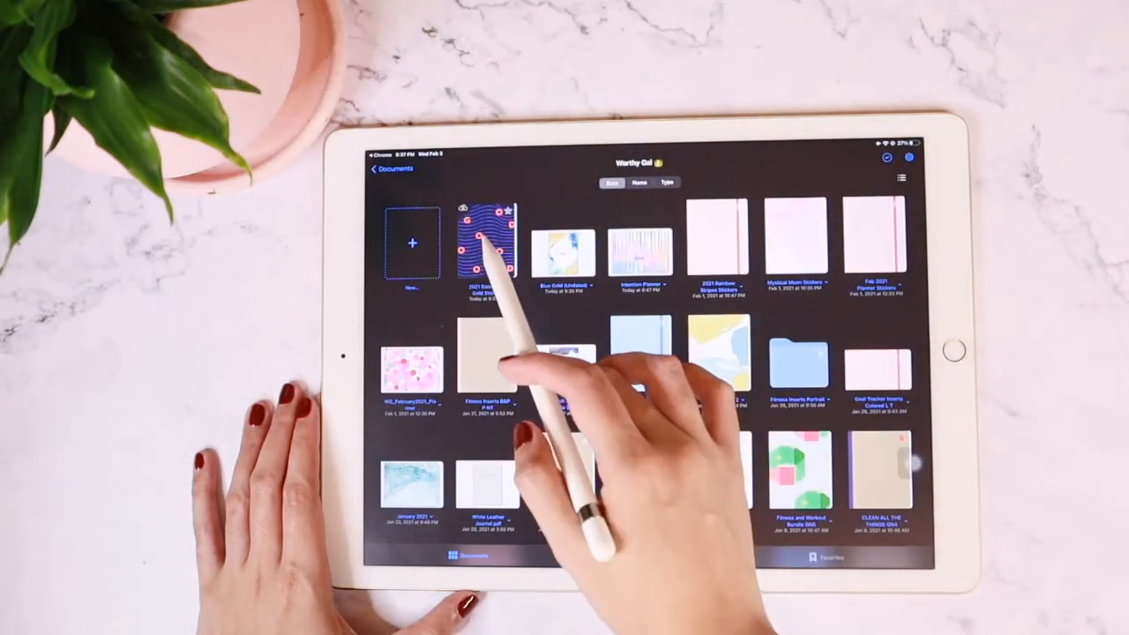
left_click(488, 243)
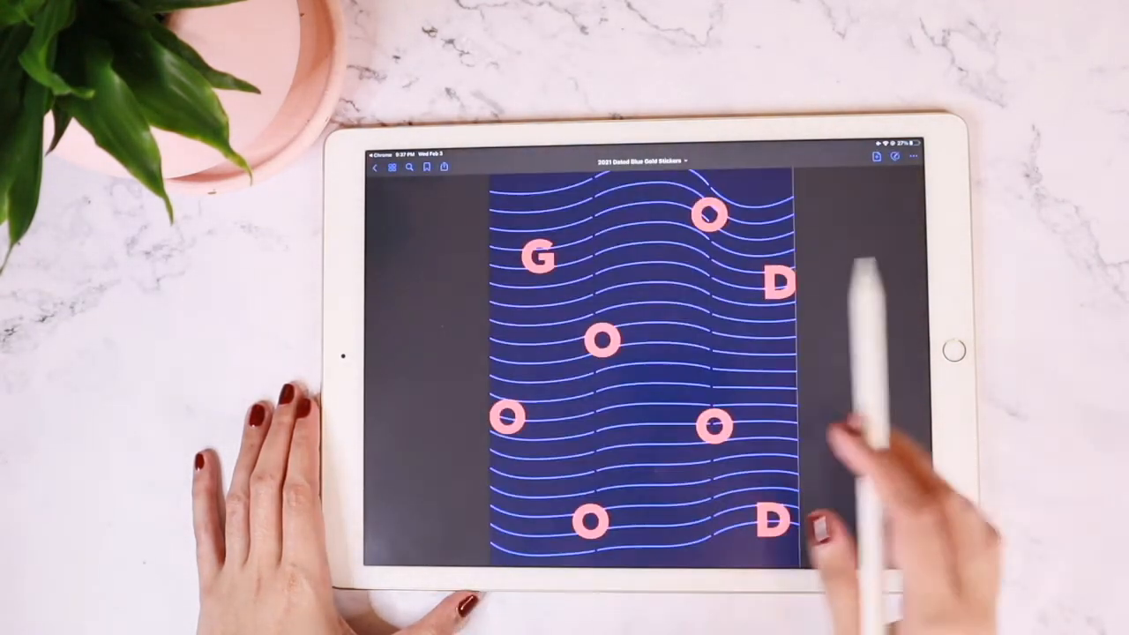